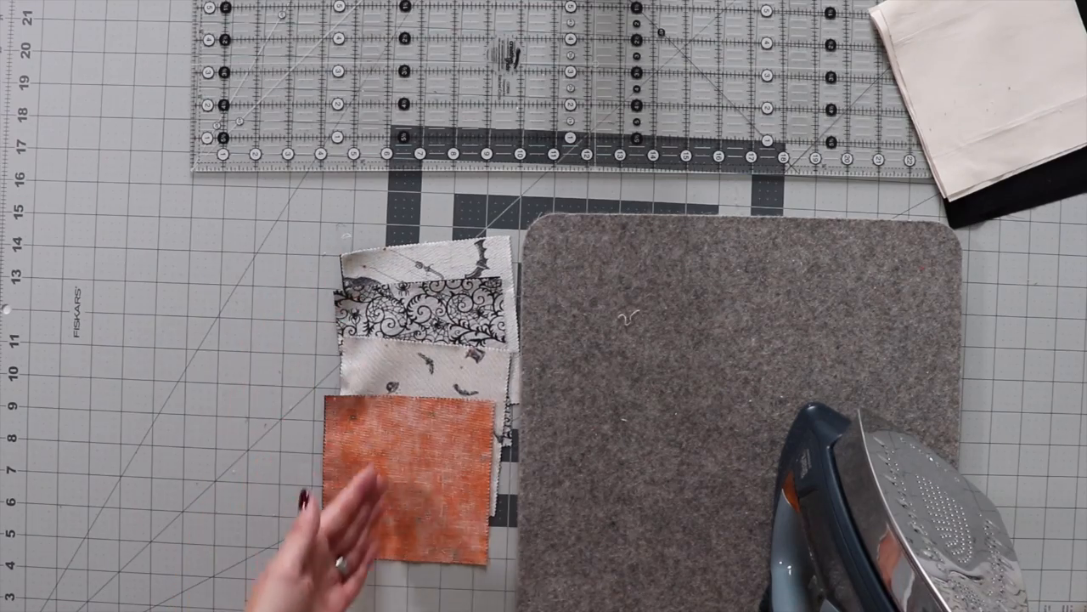
left_click_drag(399, 476, 569, 459)
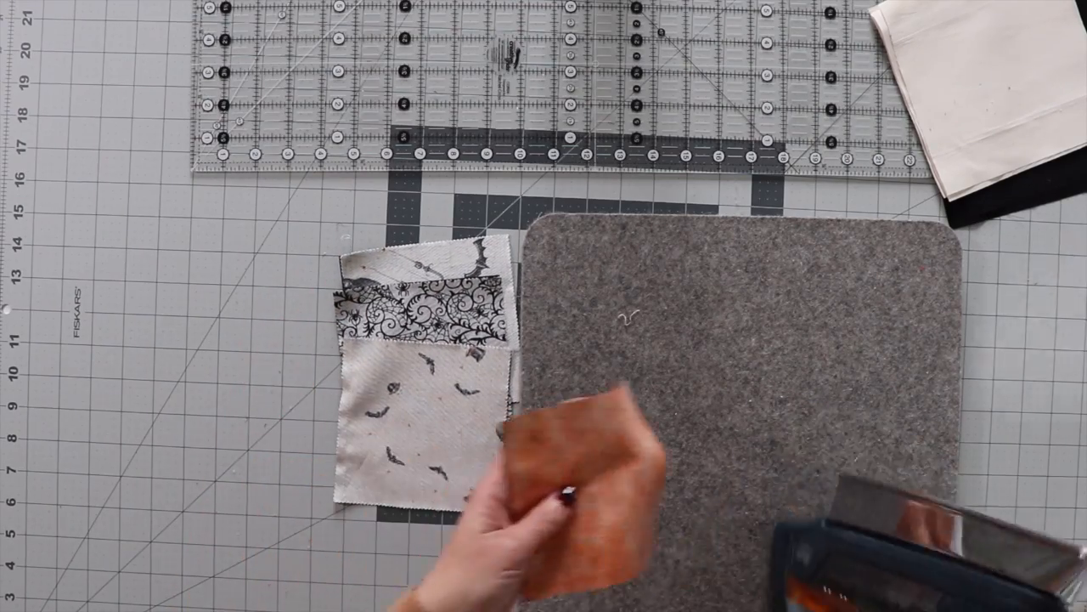